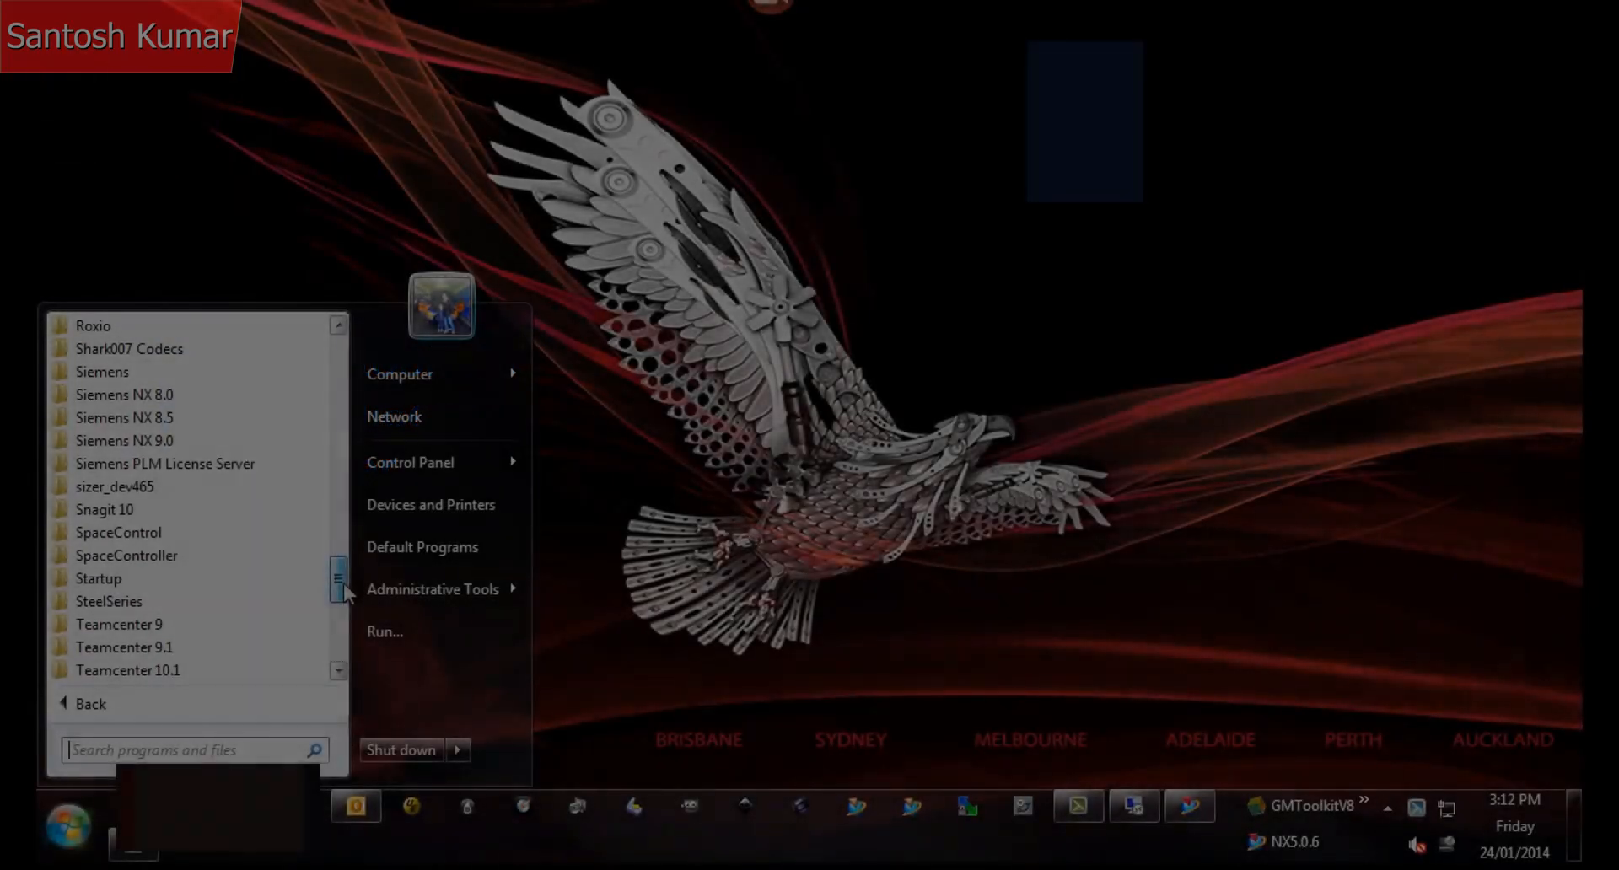
Launch LMTOOLS from the Siemens NX 9.0 NX Licensing Tools folder in the Start menu
click(124, 441)
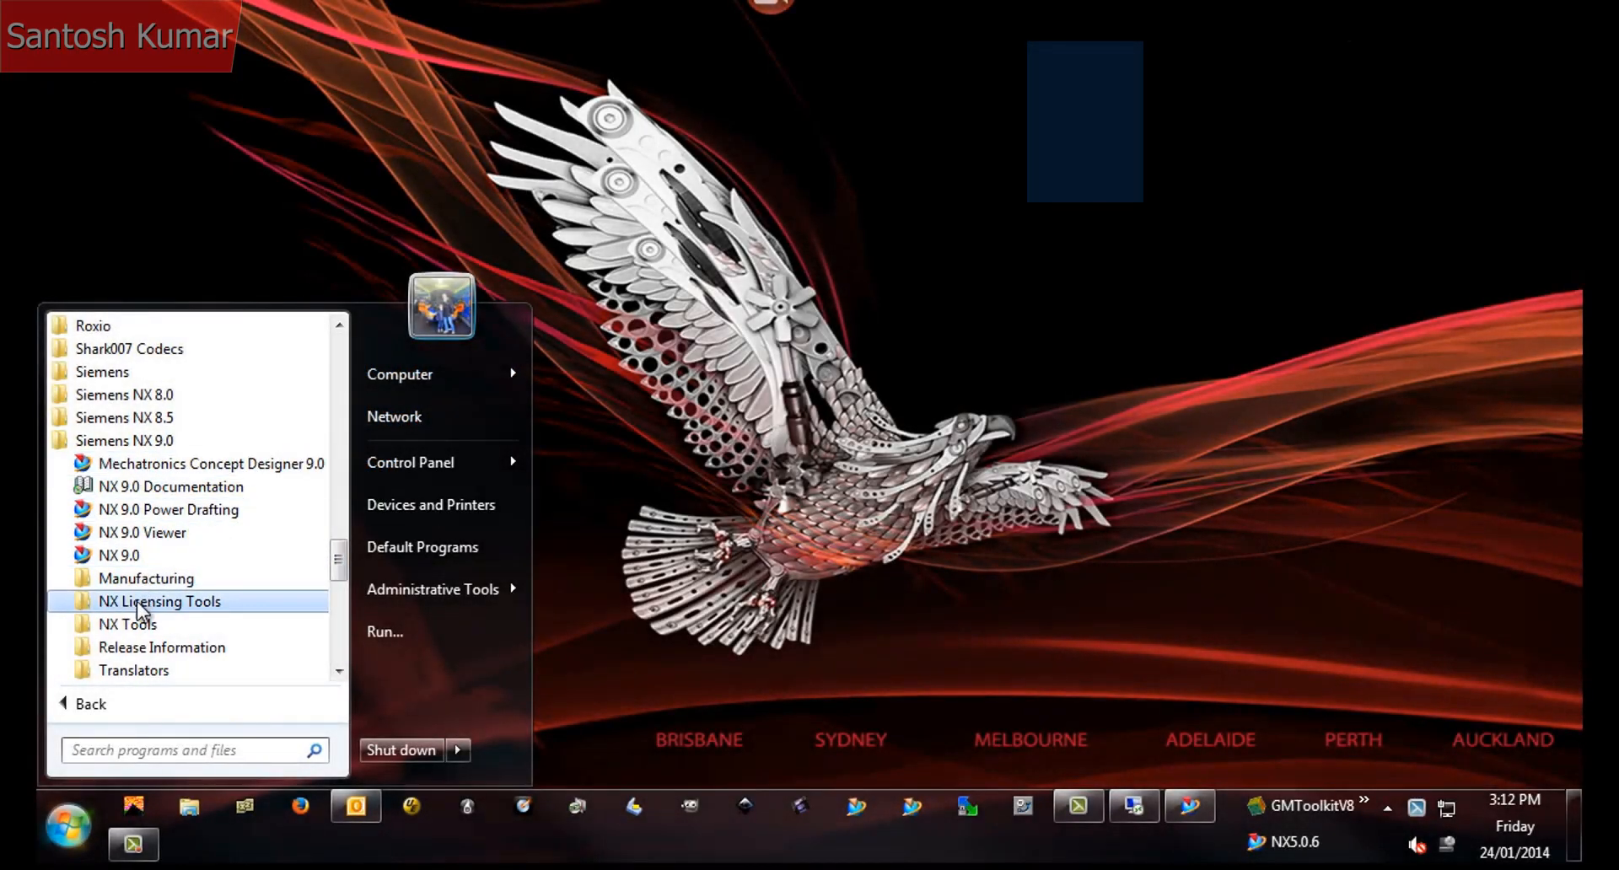
click(733, 558)
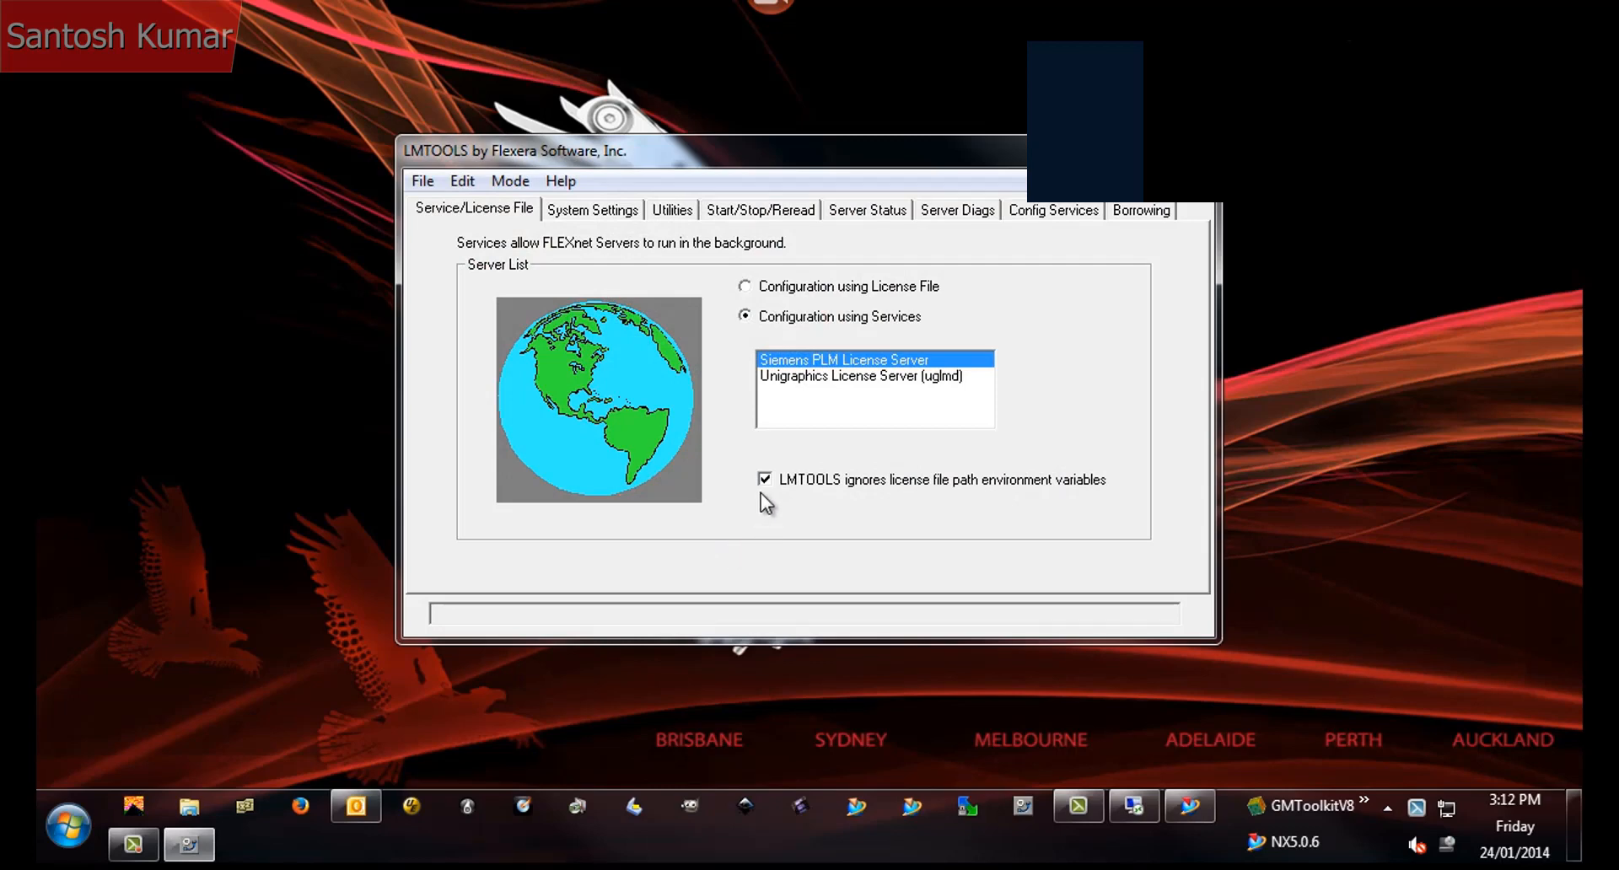
Select 'Configuration using License File' and delete the old TECNO_LICENSE_FILE path
click(745, 286)
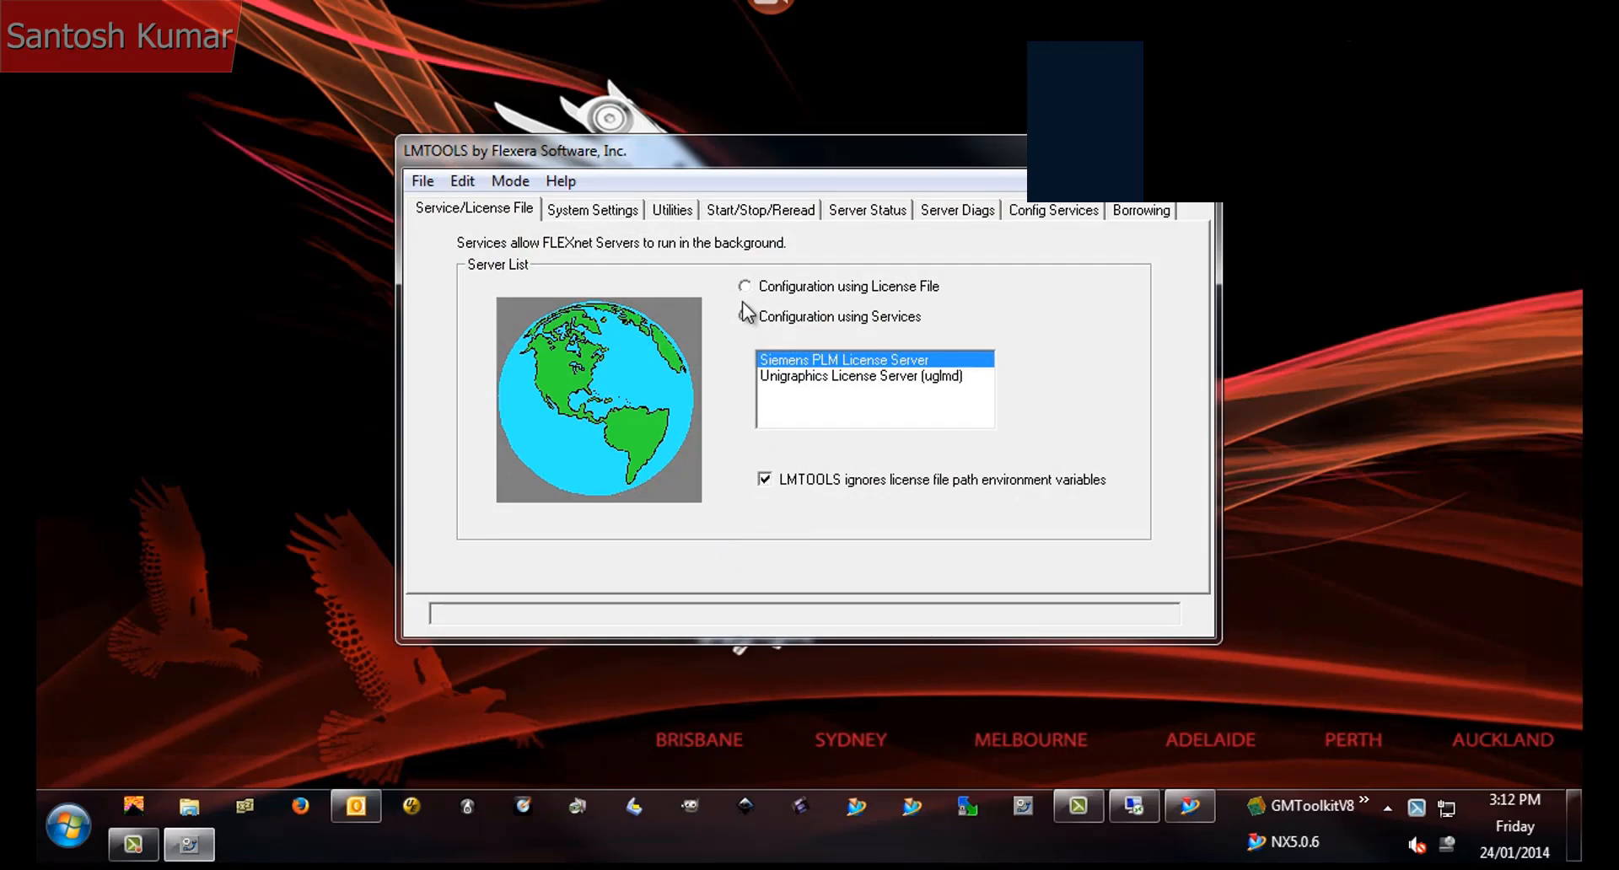
click(745, 286)
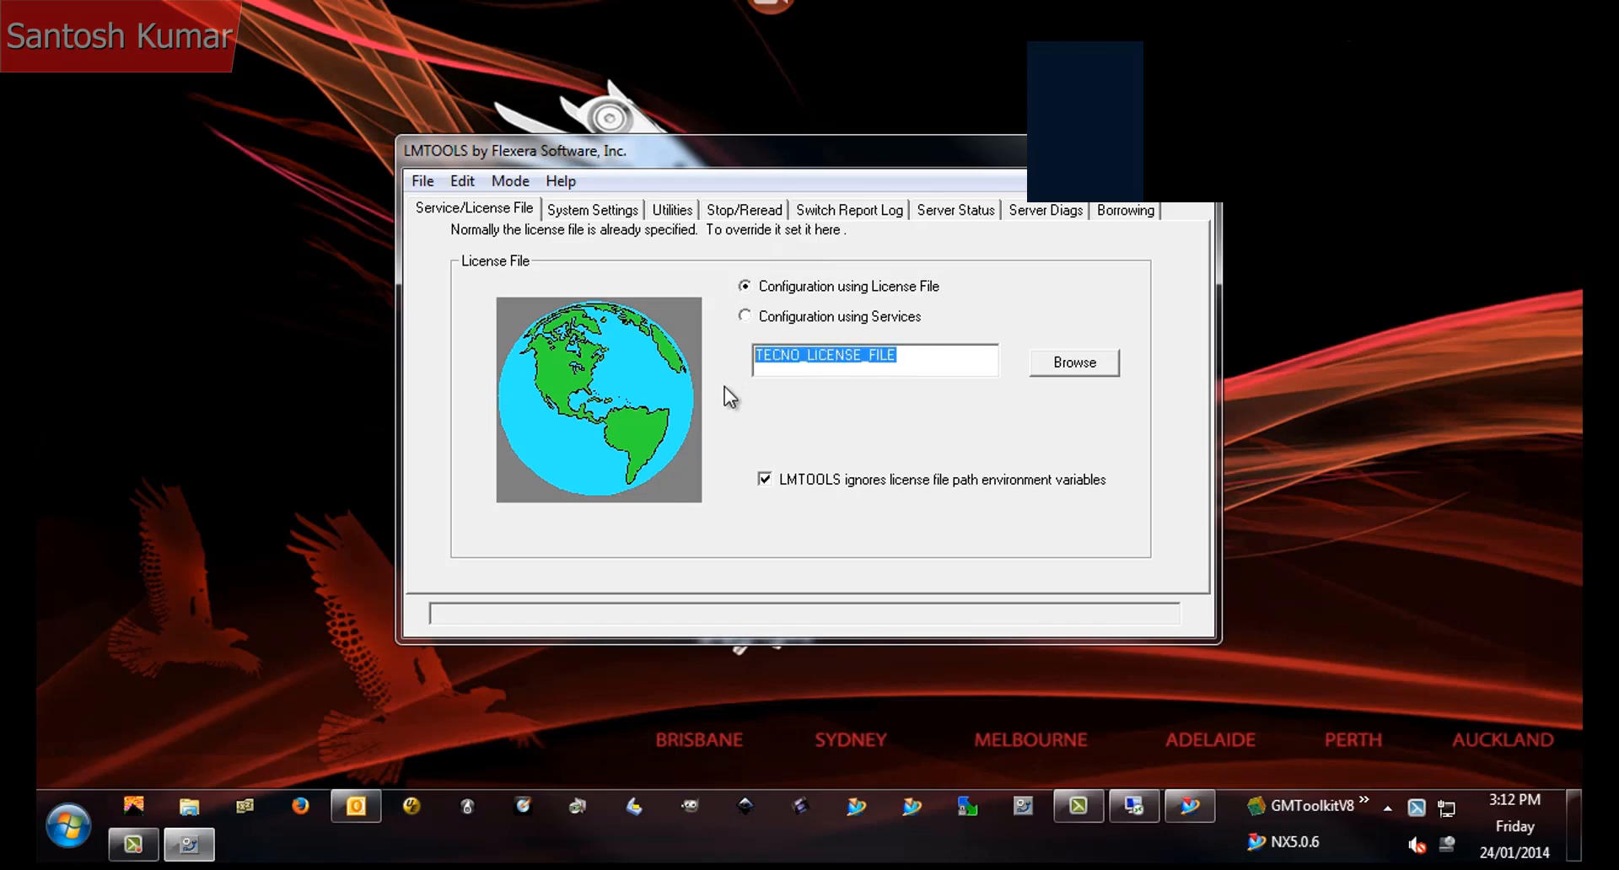
key(Delete)
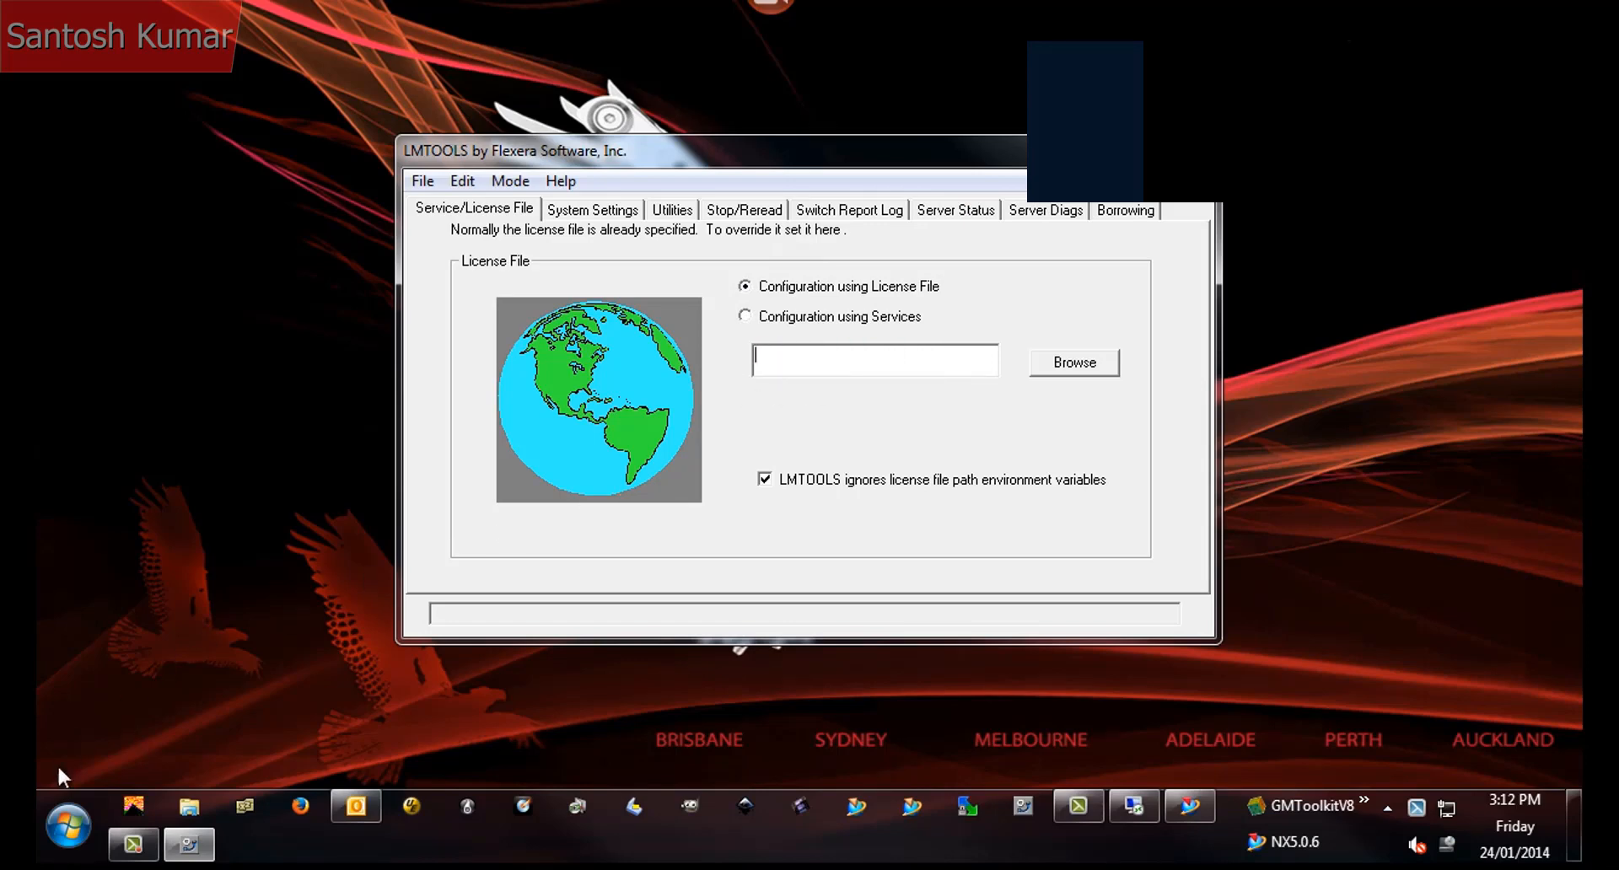
click(66, 823)
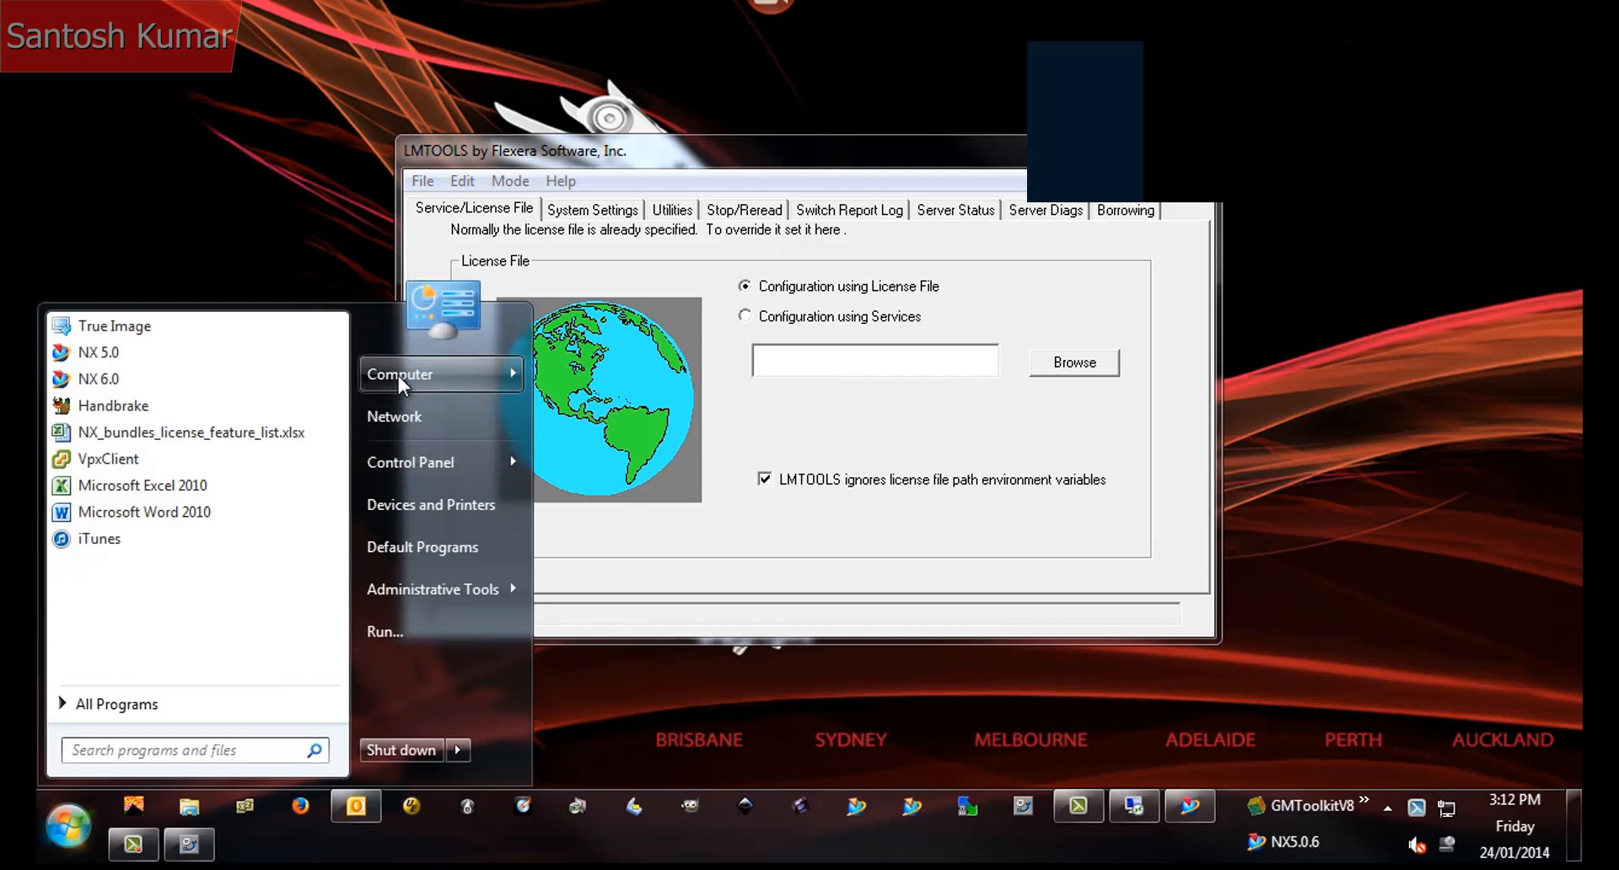
Open the System page via Computer's right-click Properties
right_click(400, 374)
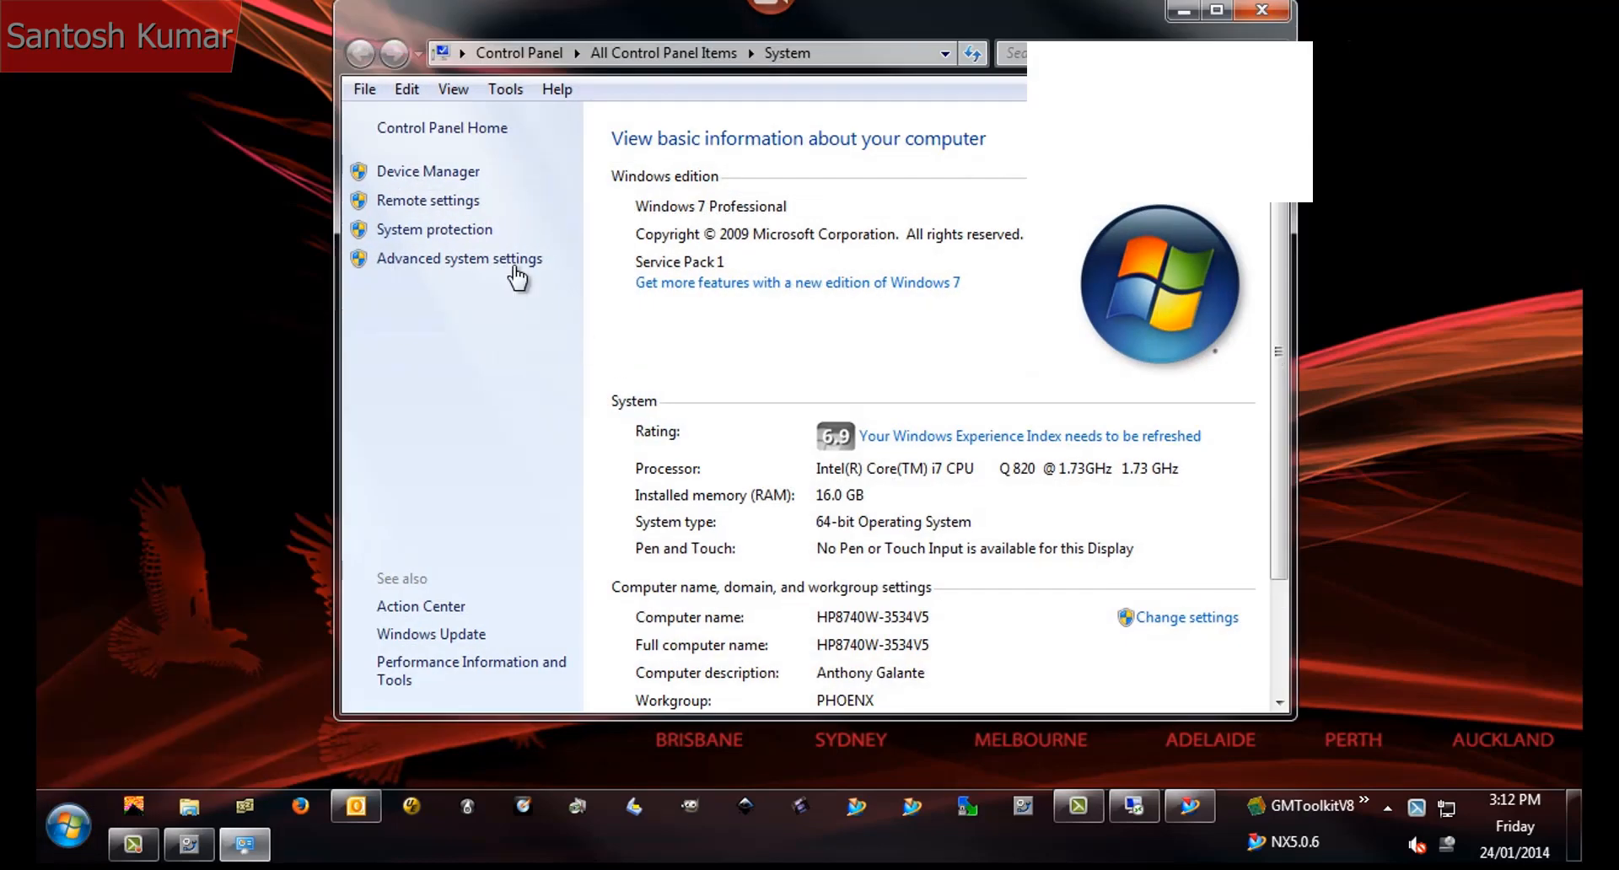
Copy the SPLM_LICENSE_SERVER value 28000@pnxtc into the LMTOOLS license file box, then open Server Status
click(459, 258)
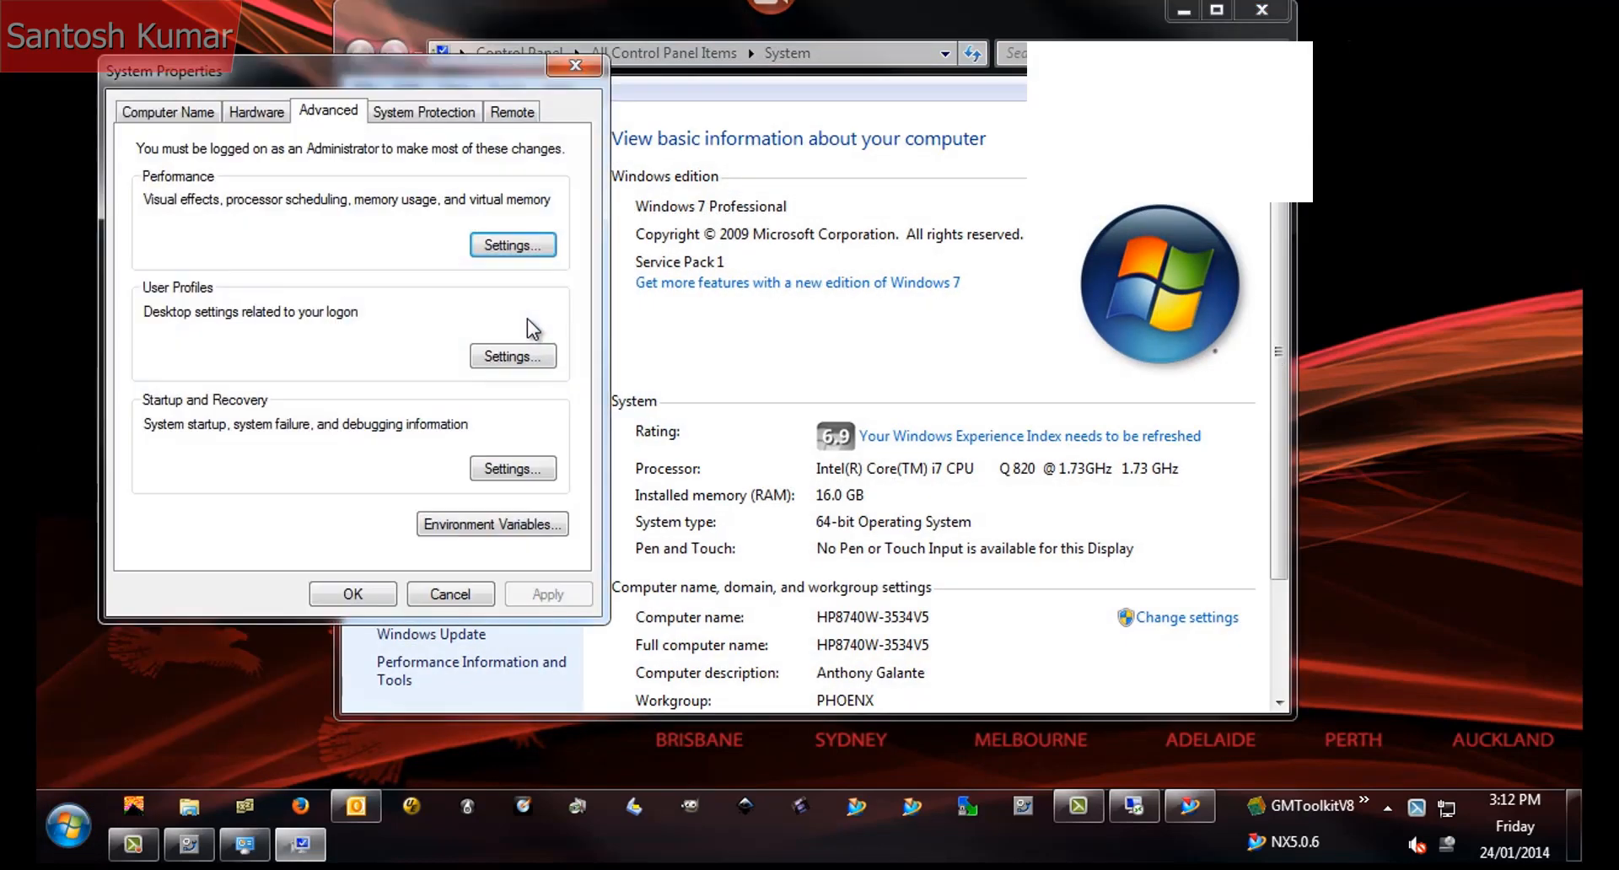
click(492, 523)
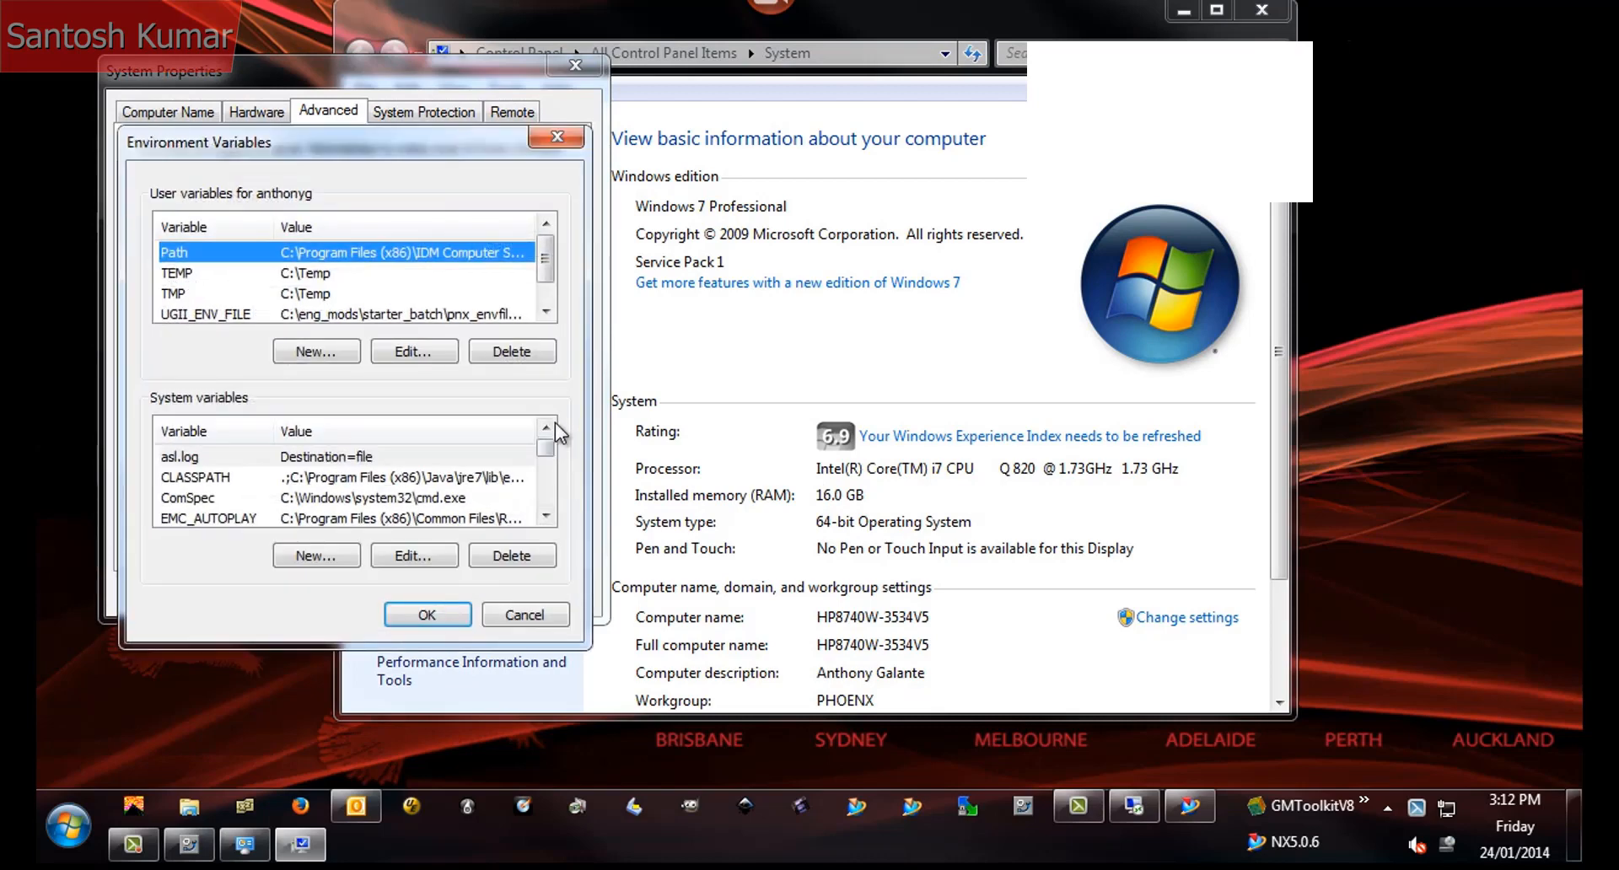
scroll(down, 3)
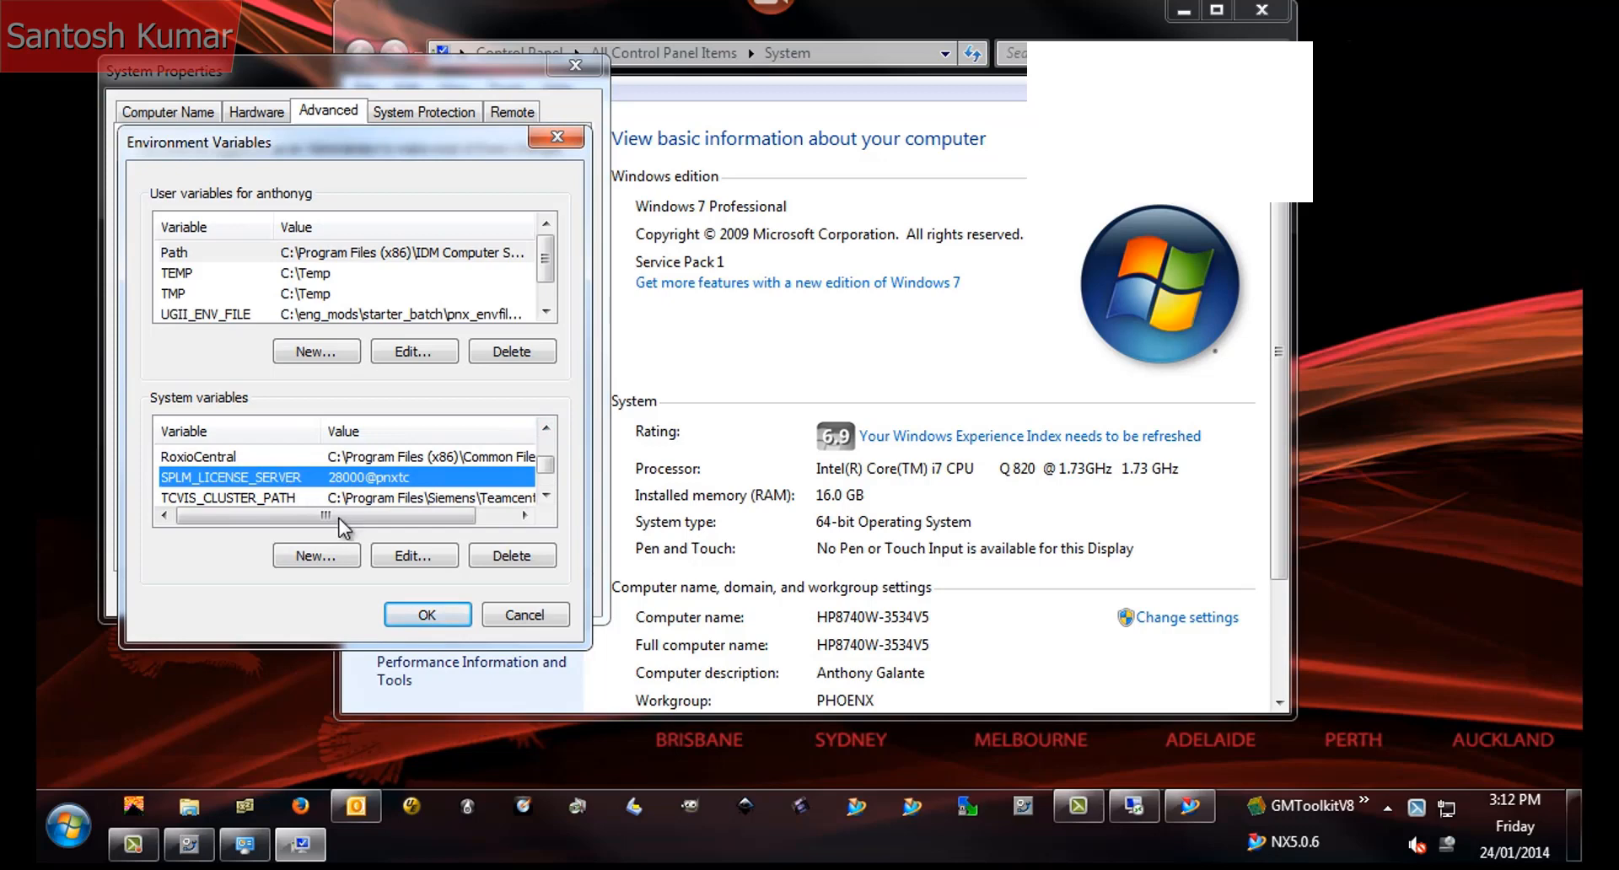
click(414, 556)
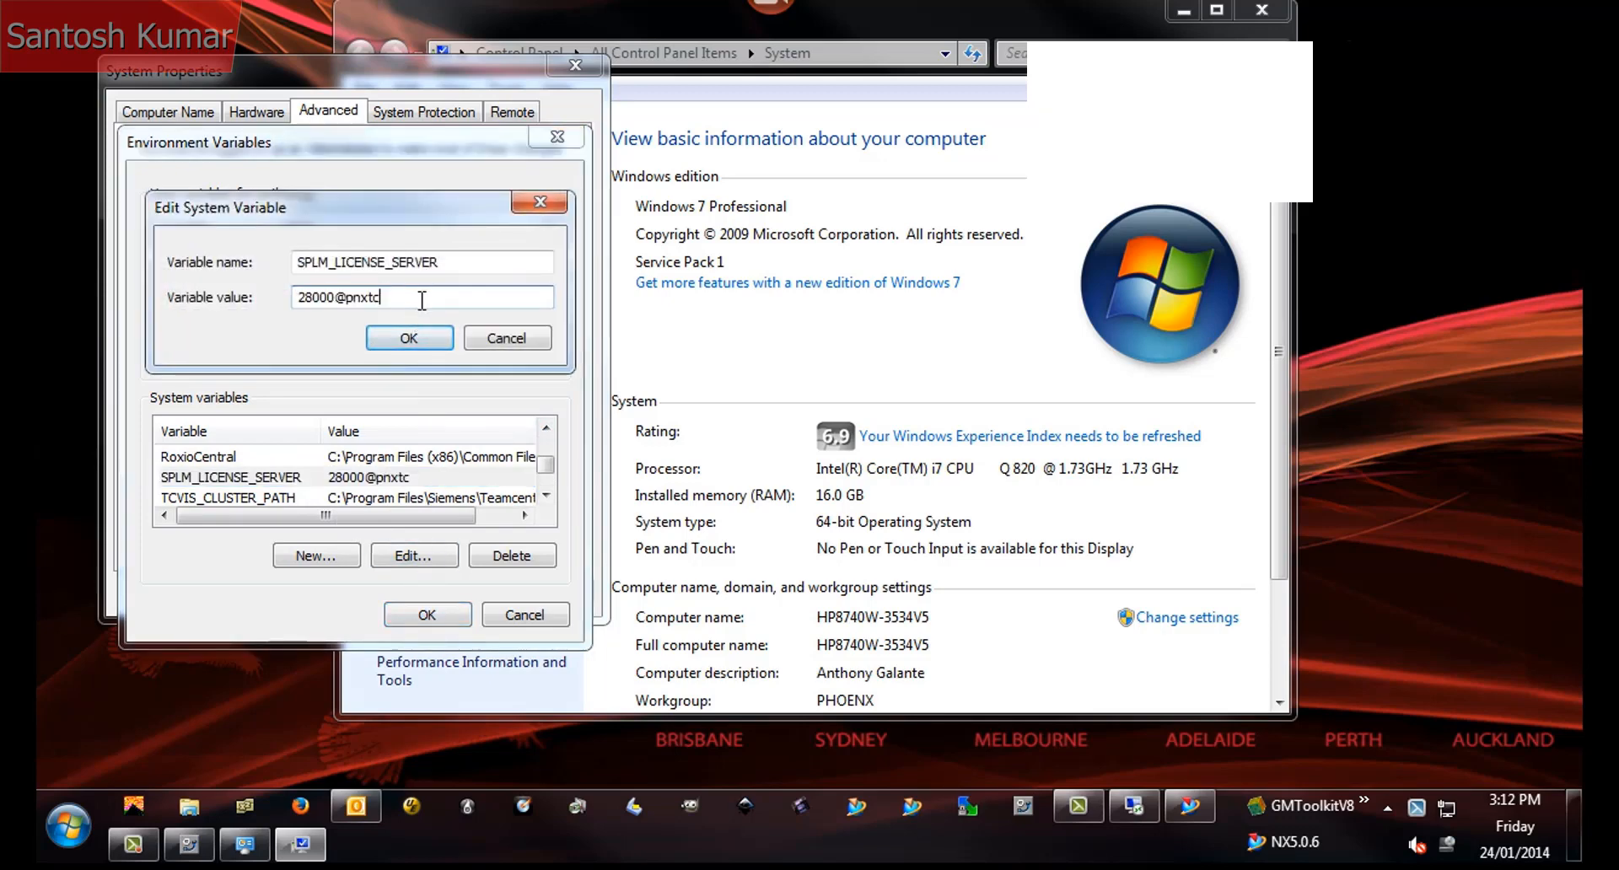
right_click(331, 298)
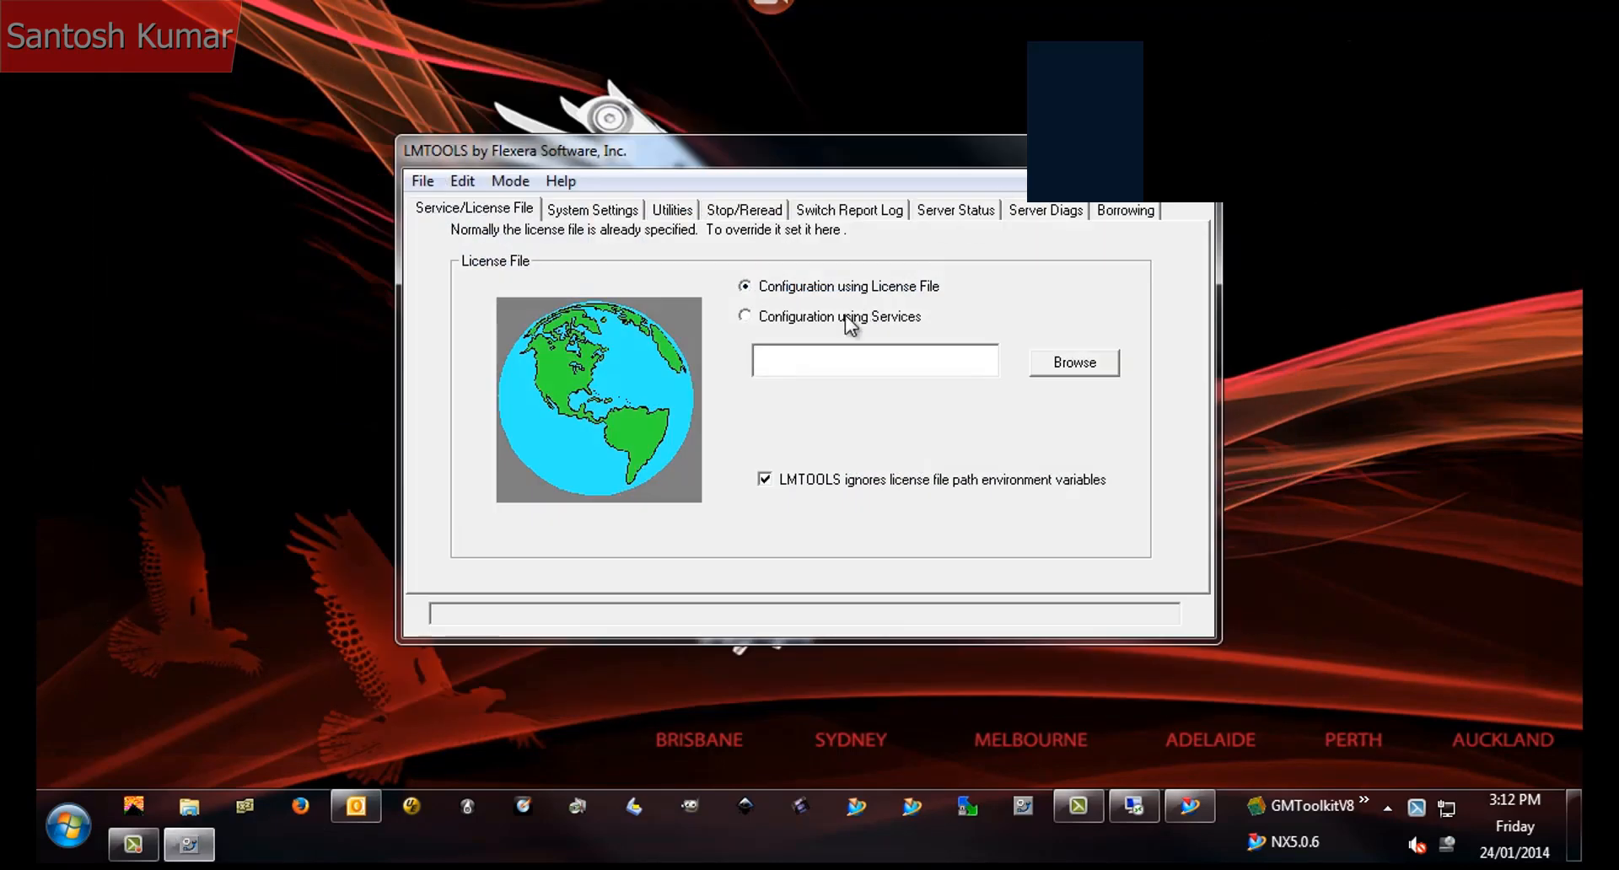
text(28000@pnxtd)
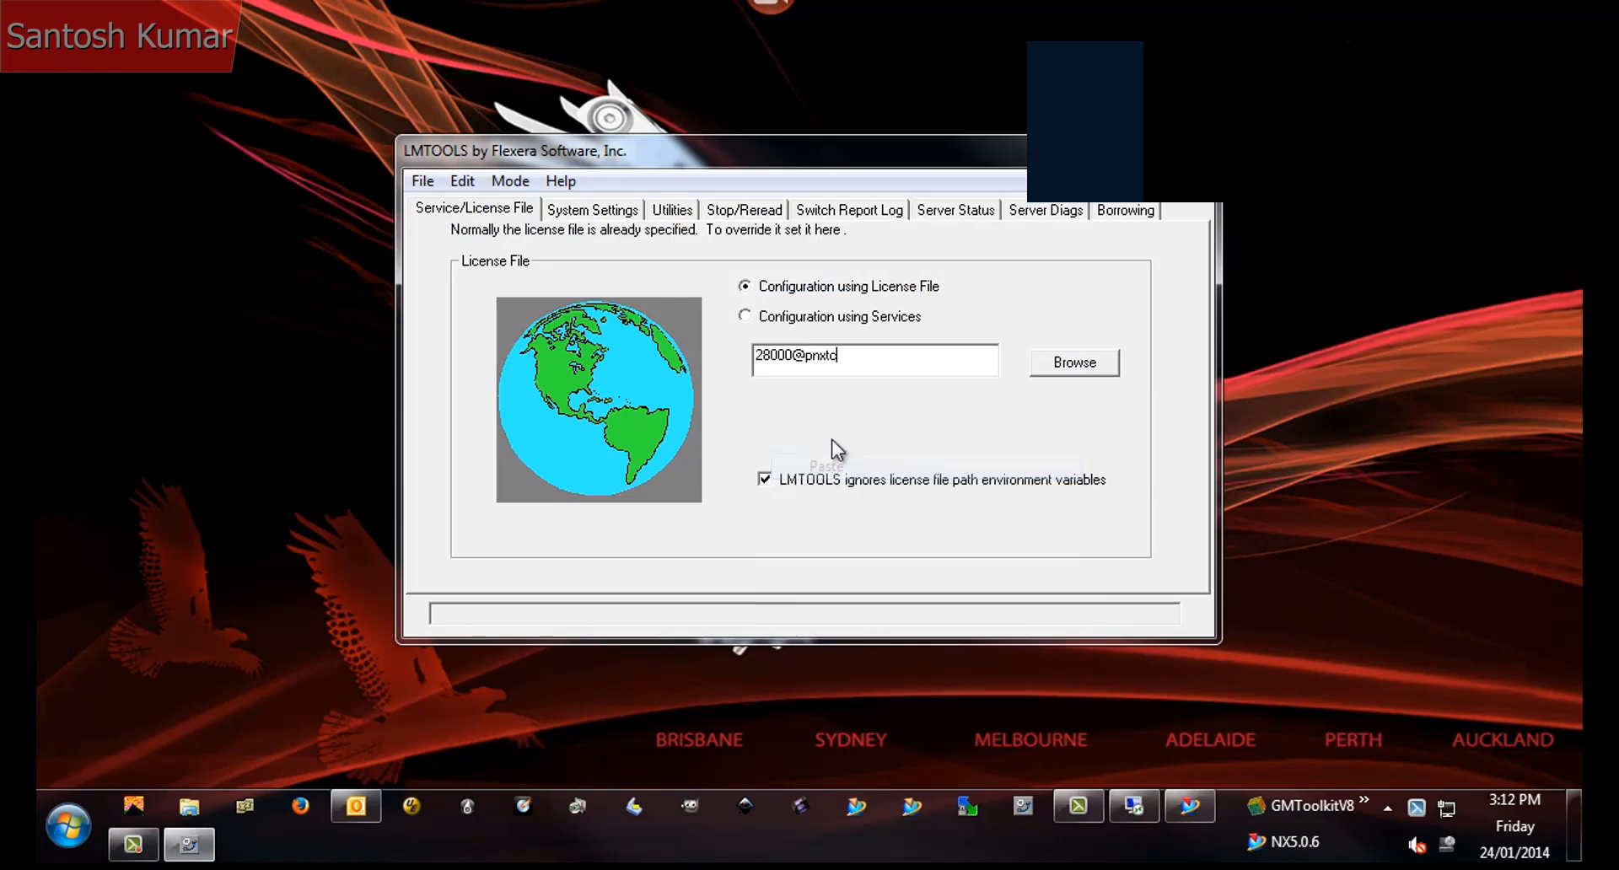
click(954, 210)
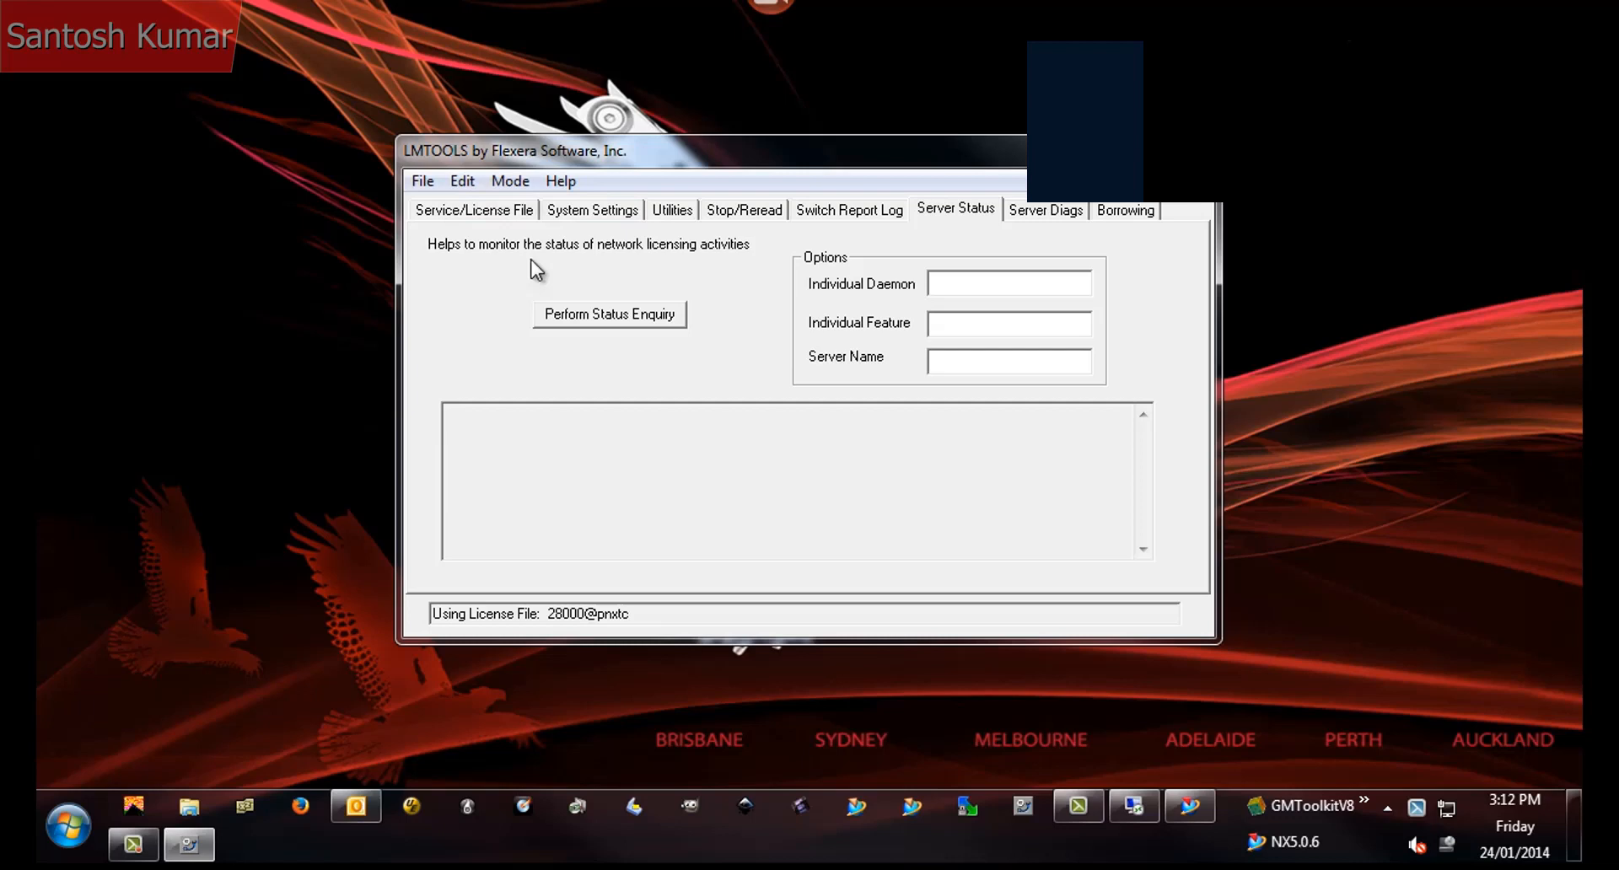
Run a status enquiry showing 1 of 20 gateway licenses in use, highlighting checkout details
click(609, 314)
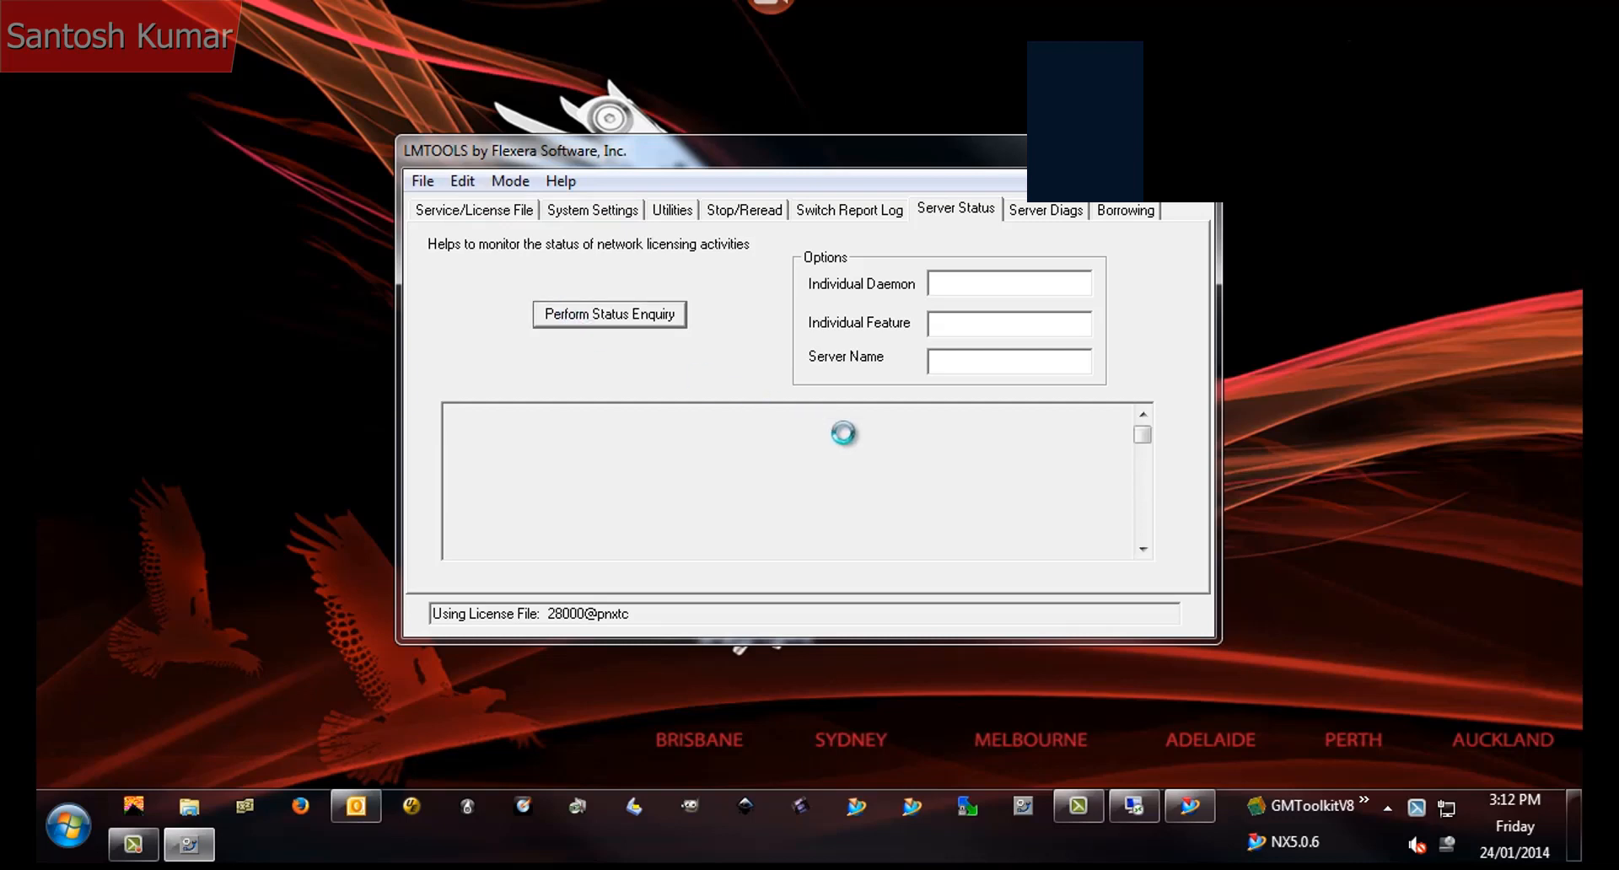
click(609, 314)
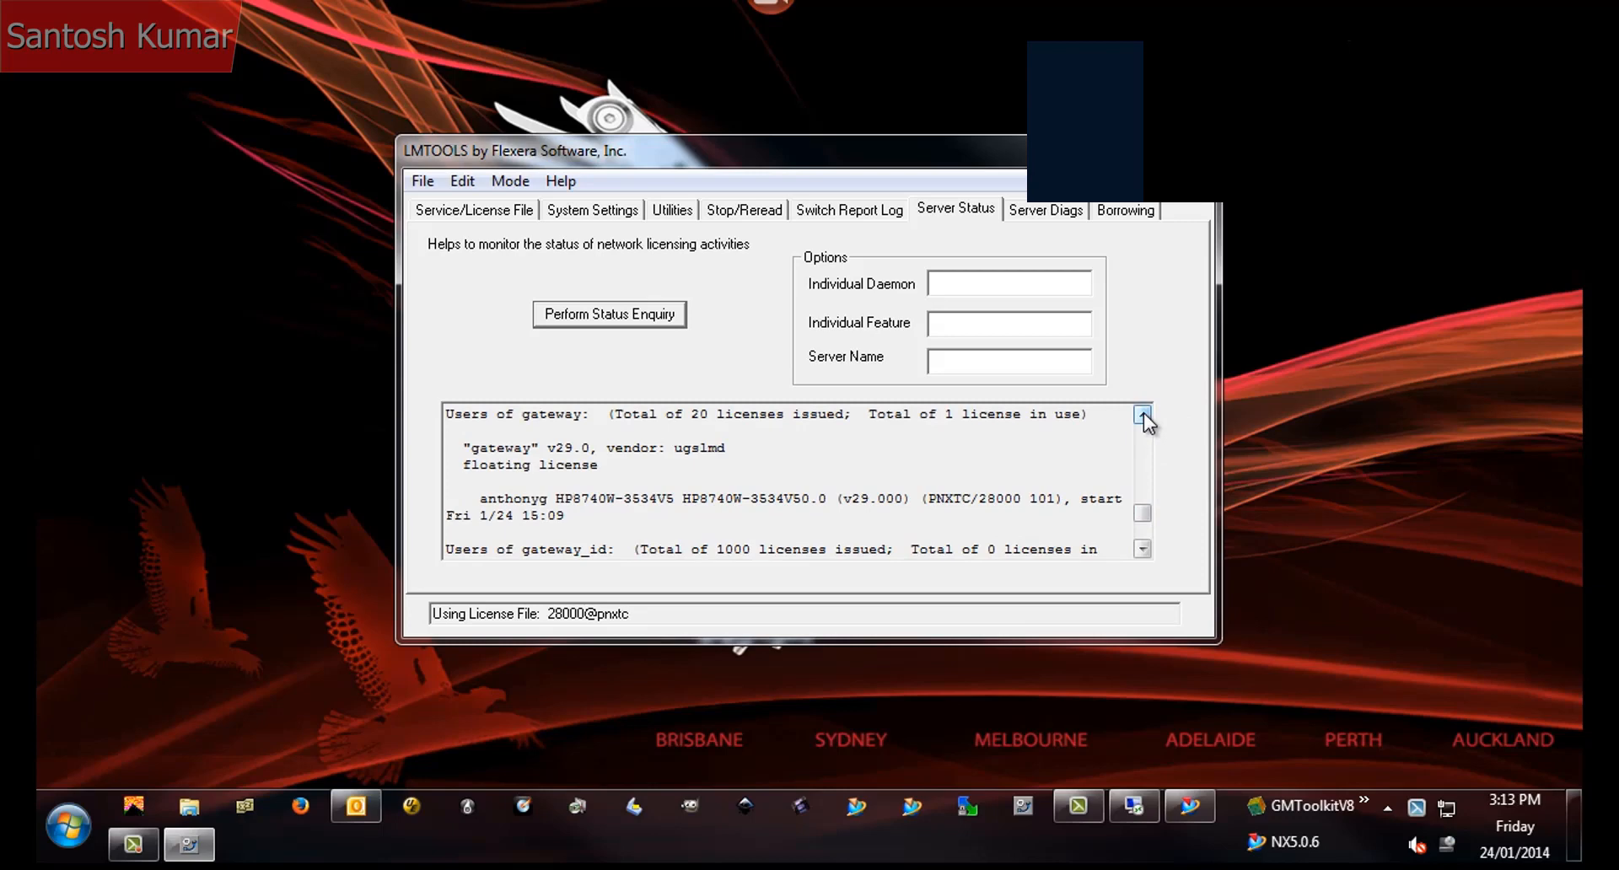
drag(466, 447, 599, 465)
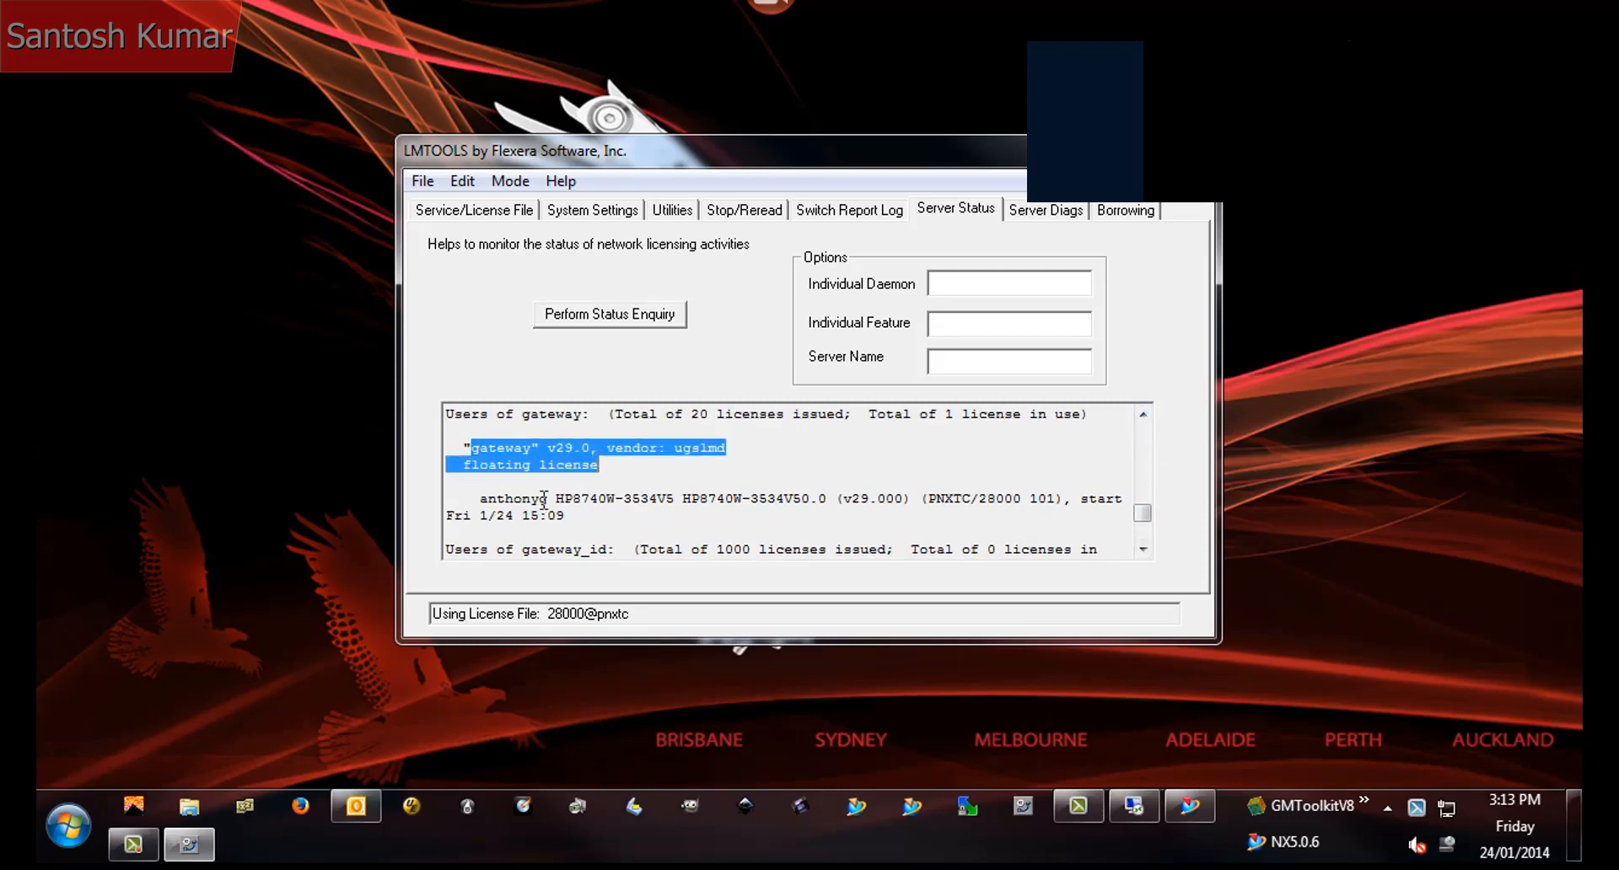
double_click(511, 498)
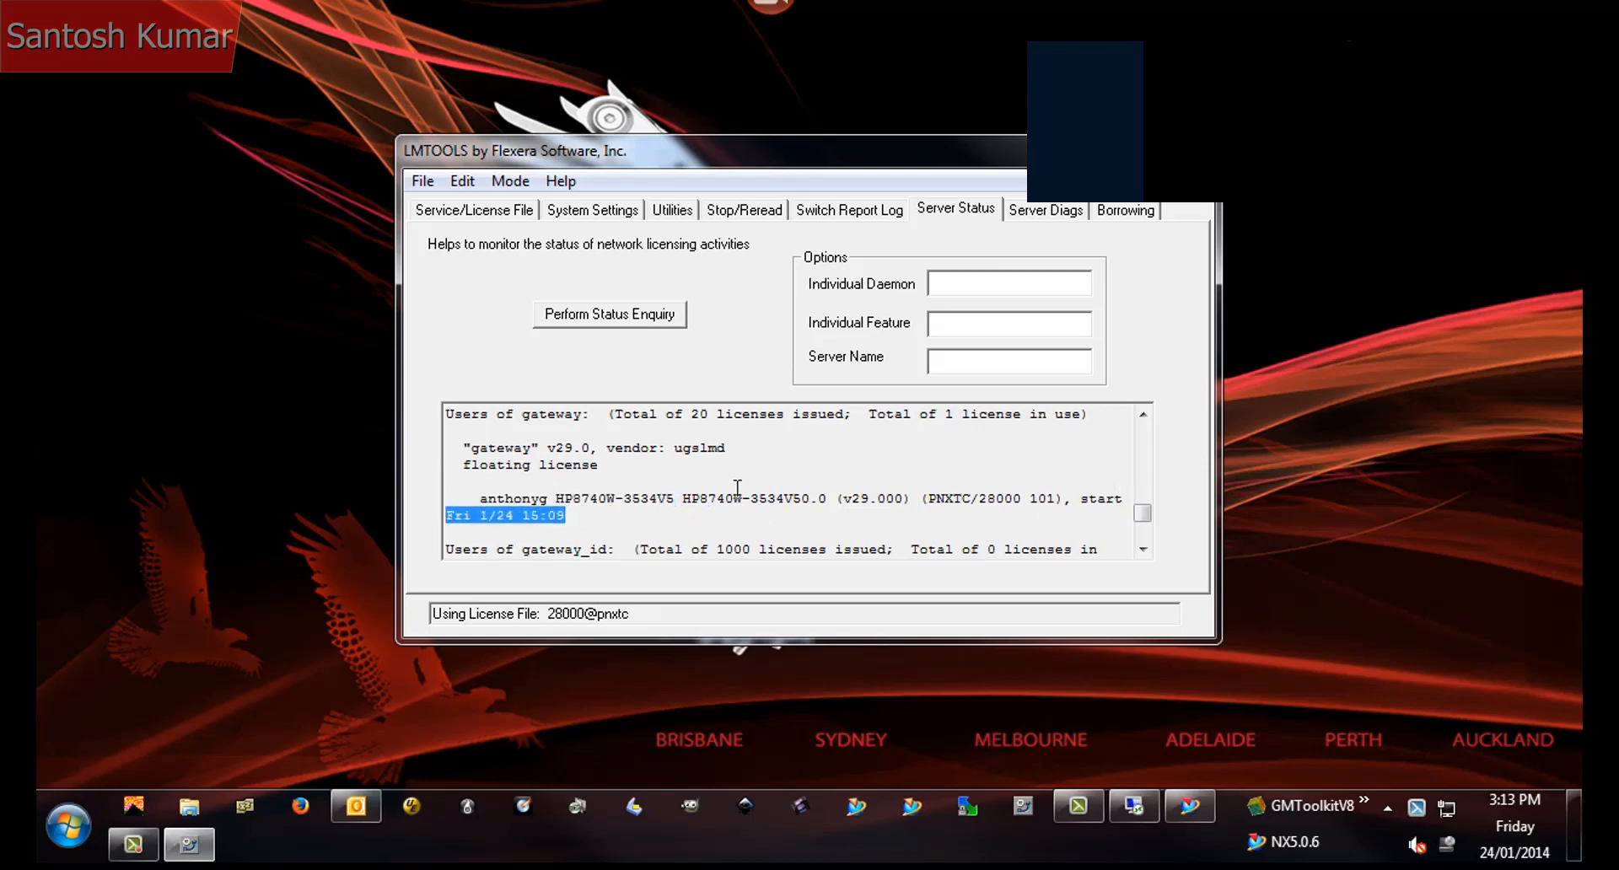
click(609, 313)
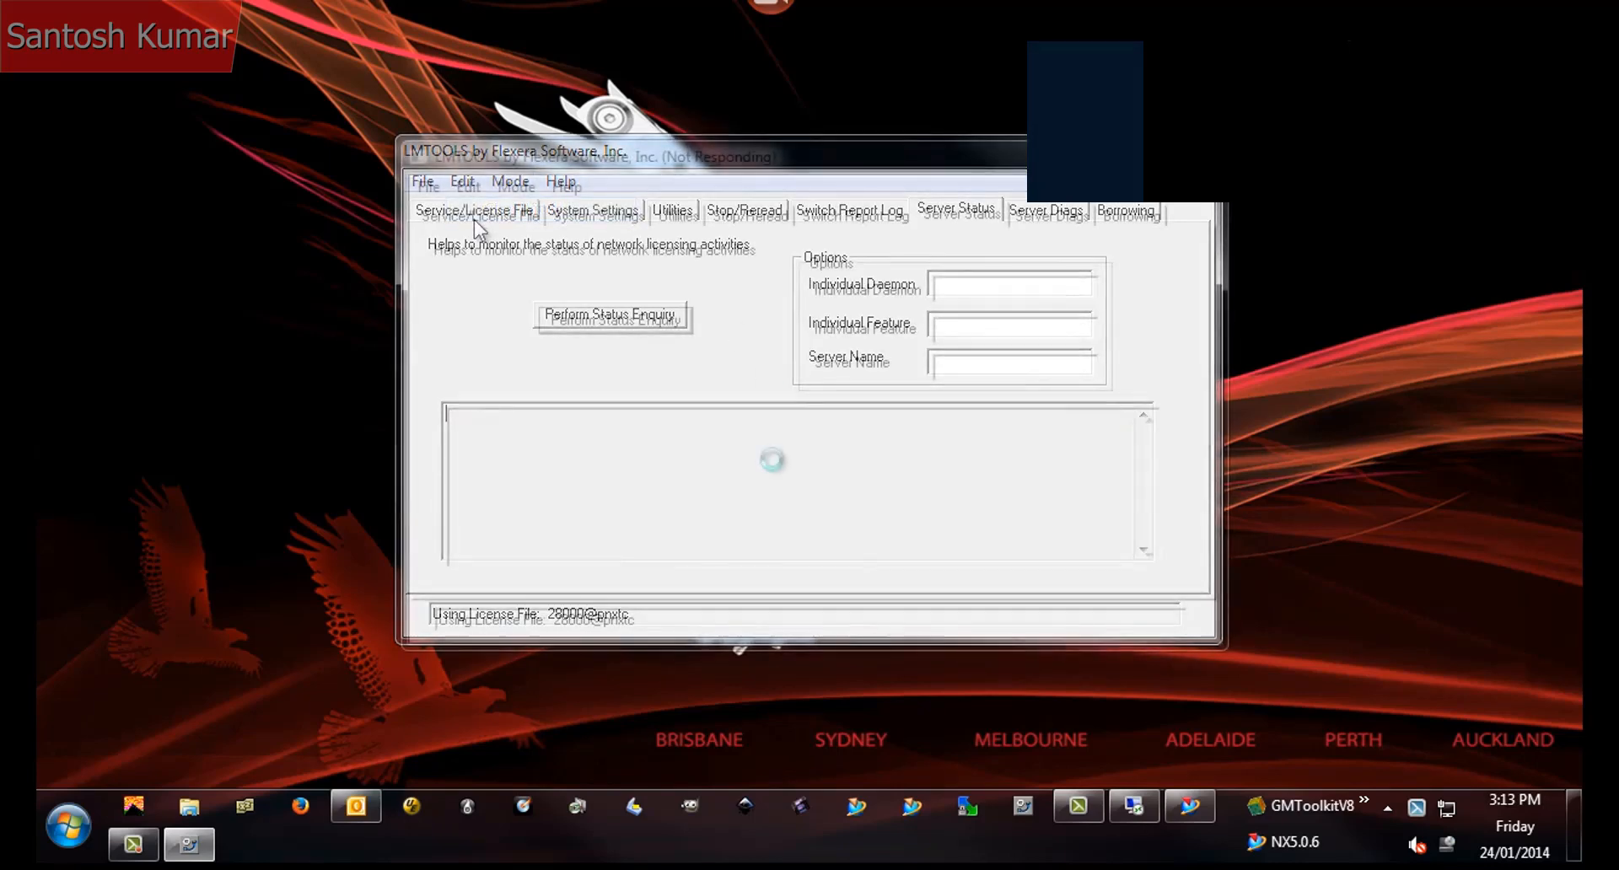
Rerun the status enquiry and scroll to the FLEXnet error -96,491 (server down)
click(608, 313)
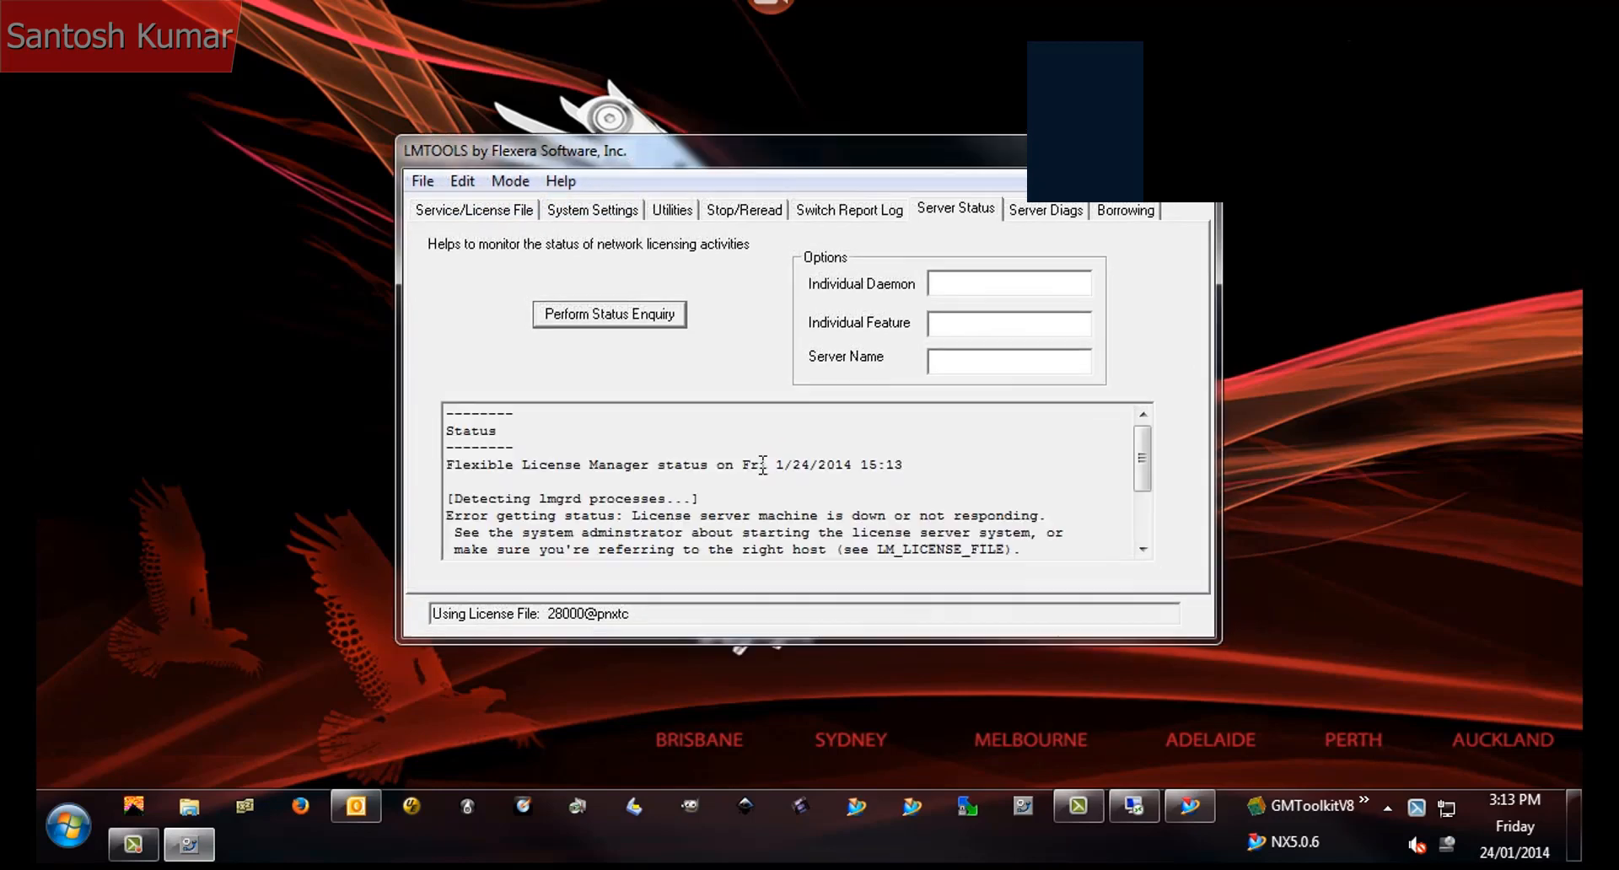
scroll(down, 3)
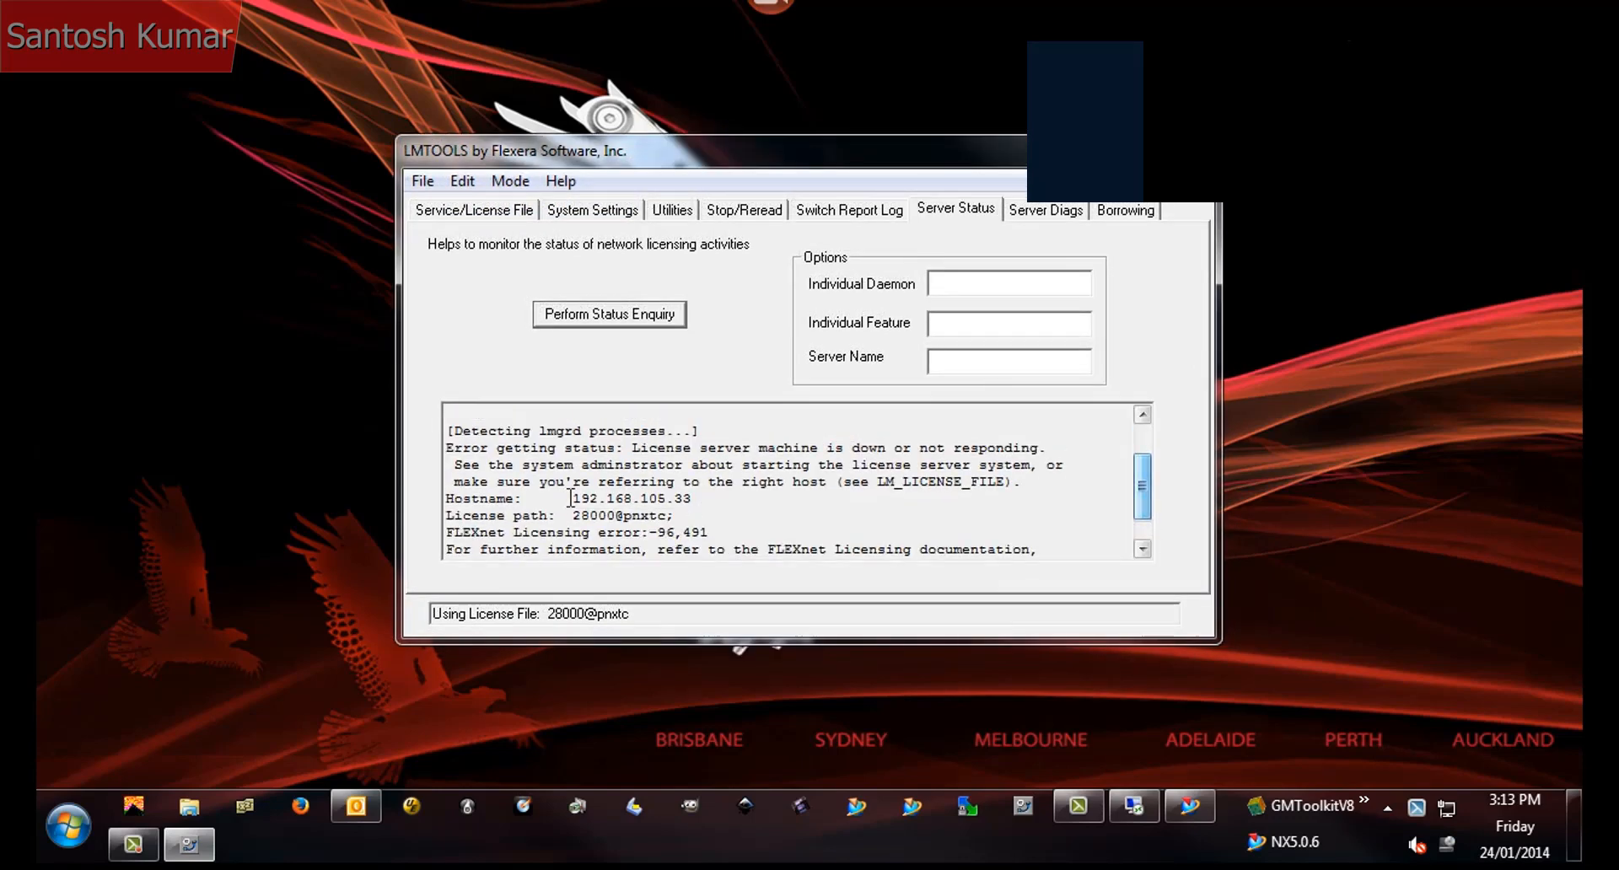